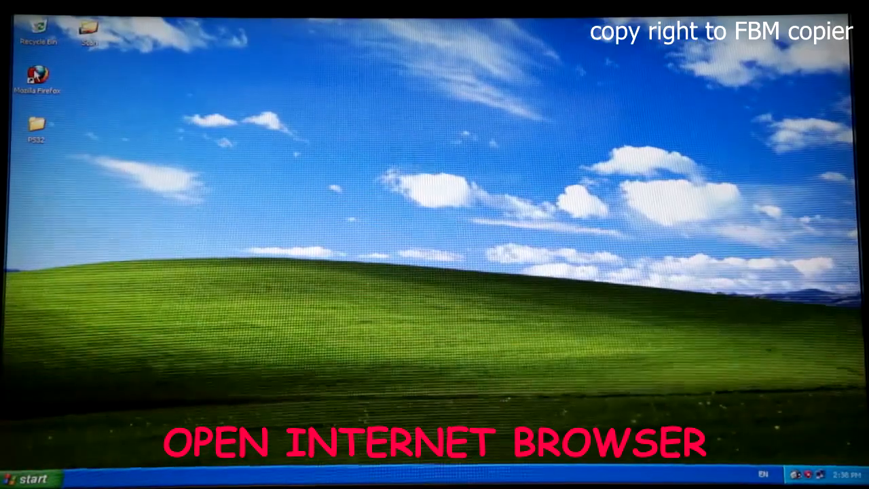
# Launch Mozilla Firefox from the Windows XP desktop.
pyautogui.doubleClick(36, 77)
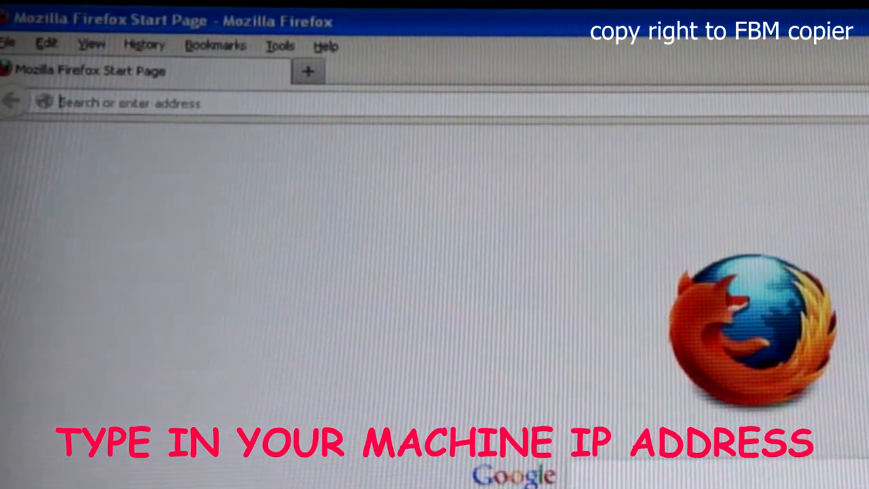
# Load the copier's Remote UI top page at 192.168.1.200.
pyautogui.write('192.168.1.200')
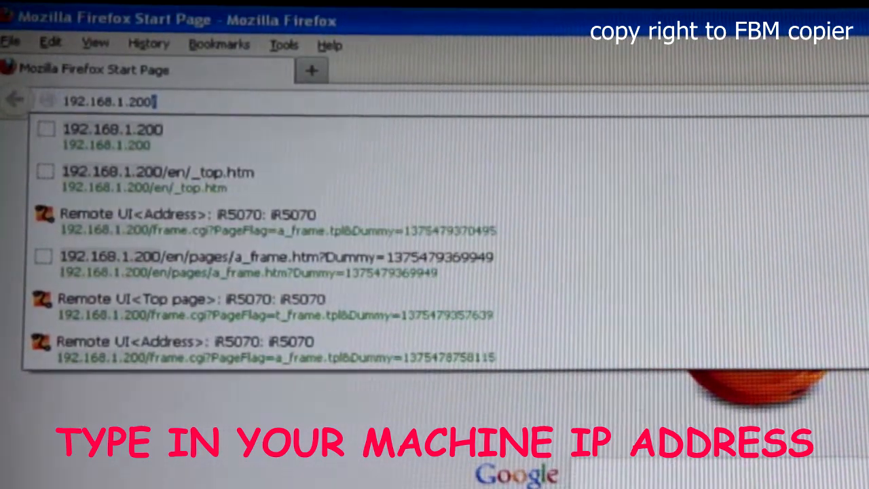
pyautogui.click(191, 299)
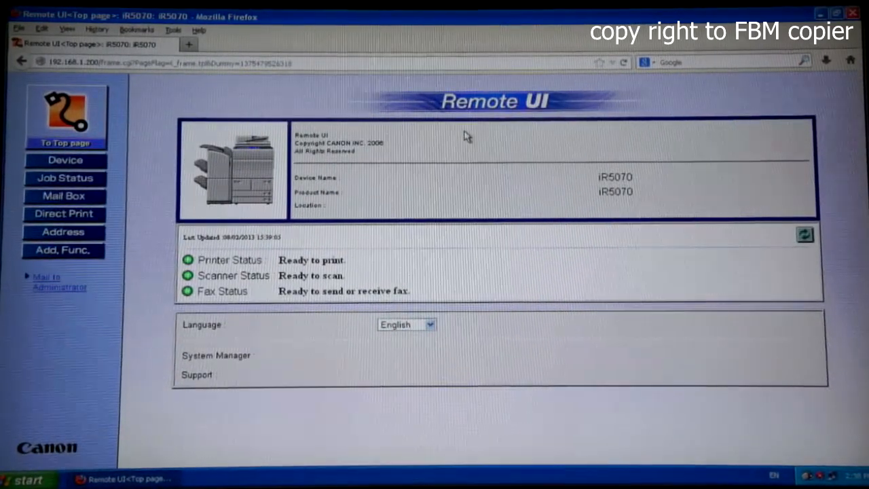
pyautogui.moveTo(465, 140)
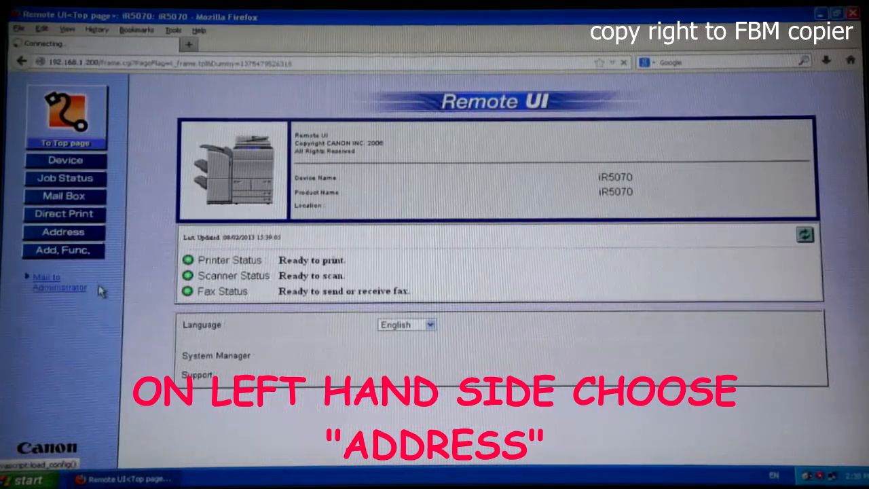
# Navigate via Address to the One-touch address book list.
pyautogui.click(63, 231)
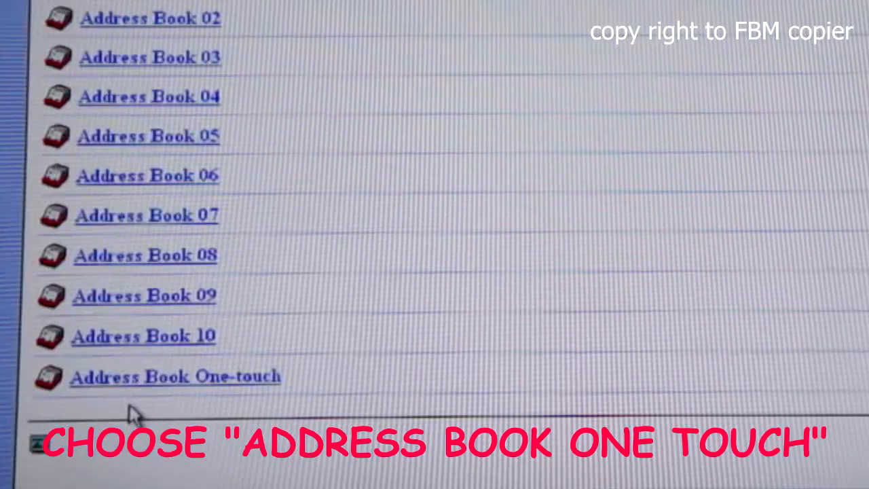
pyautogui.moveTo(134, 387)
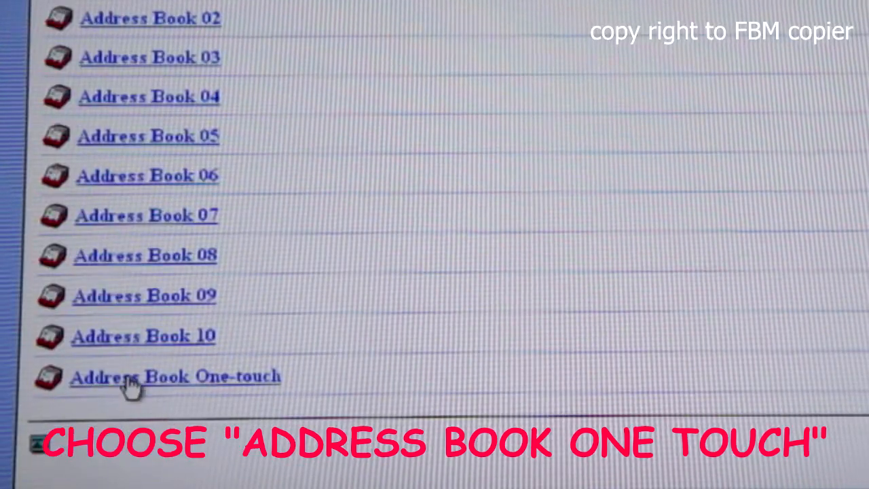
pyautogui.click(174, 377)
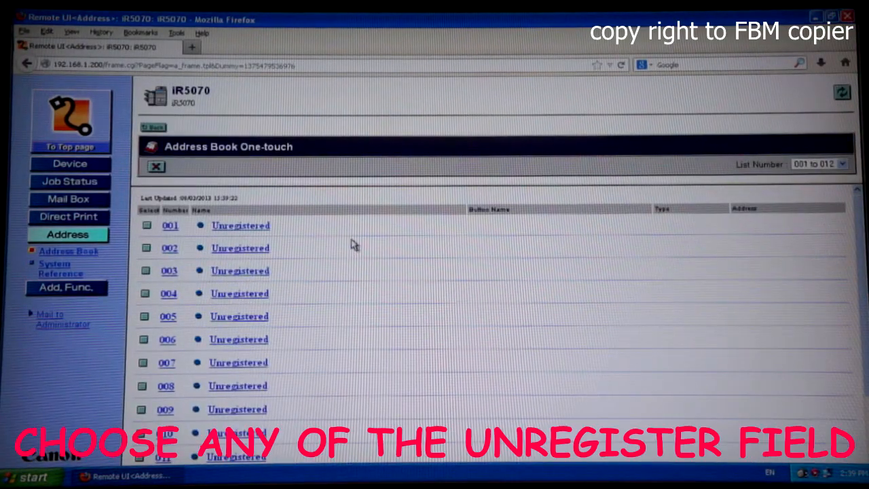
pyautogui.moveTo(332, 266)
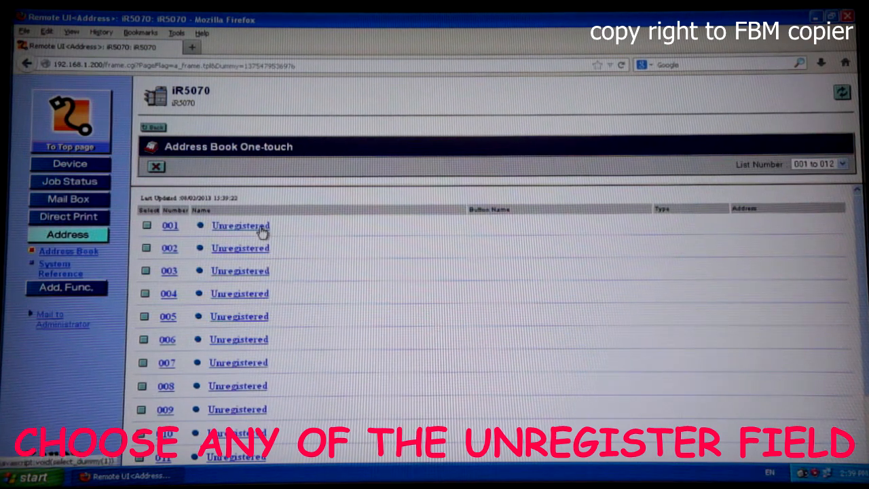
# Begin registering entry 001 and set its type to File.
pyautogui.click(241, 225)
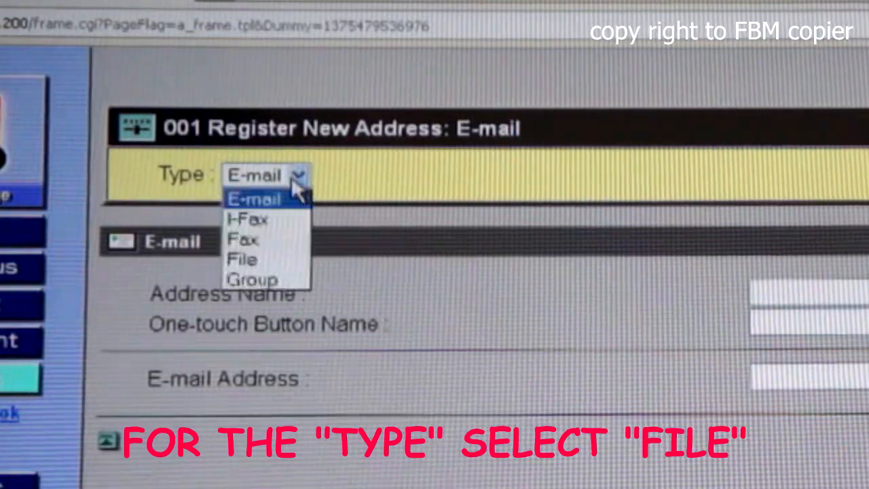
pyautogui.click(242, 260)
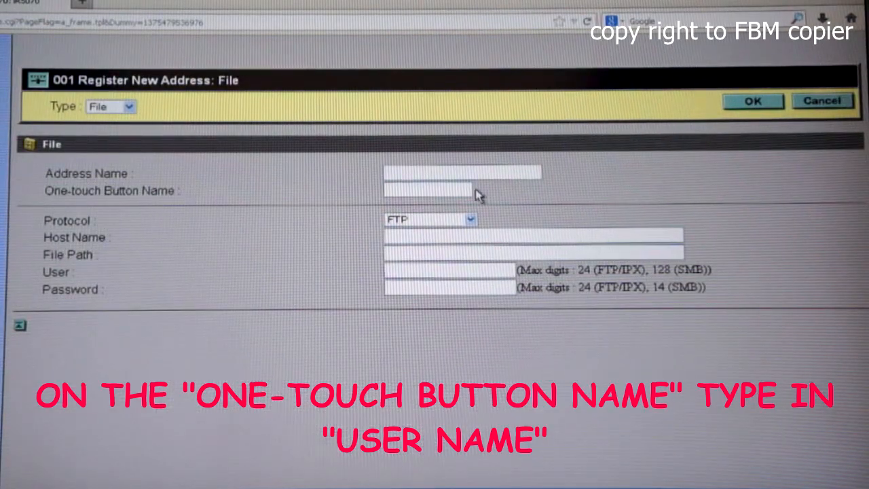
# Enter name Test, host 192.168.1.27, file path / and user anonymous.
pyautogui.write('Te')
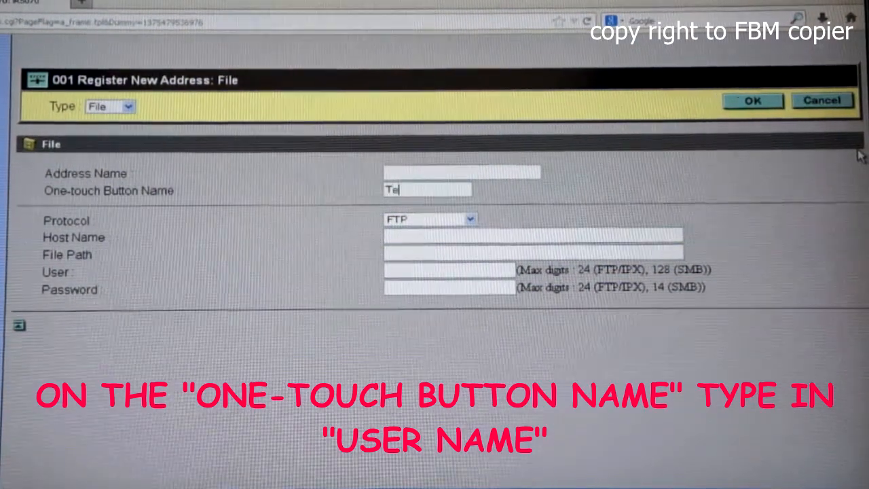
pyautogui.write('st')
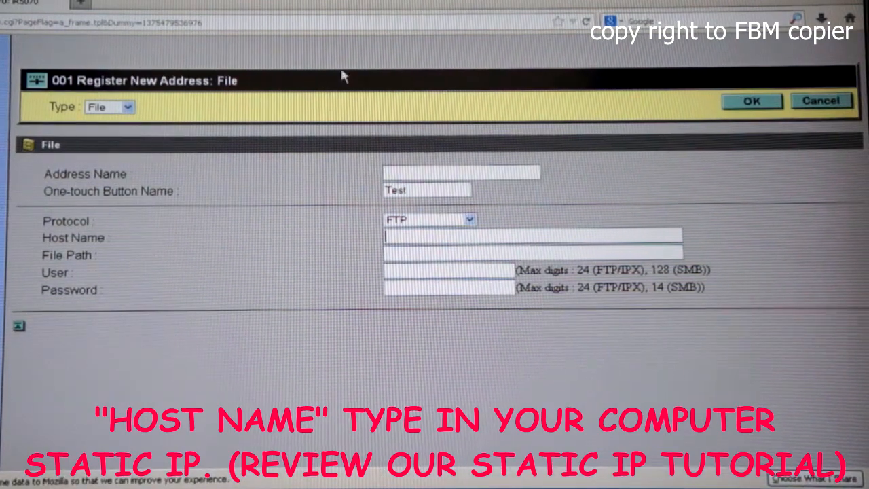
pyautogui.write('192.168.1')
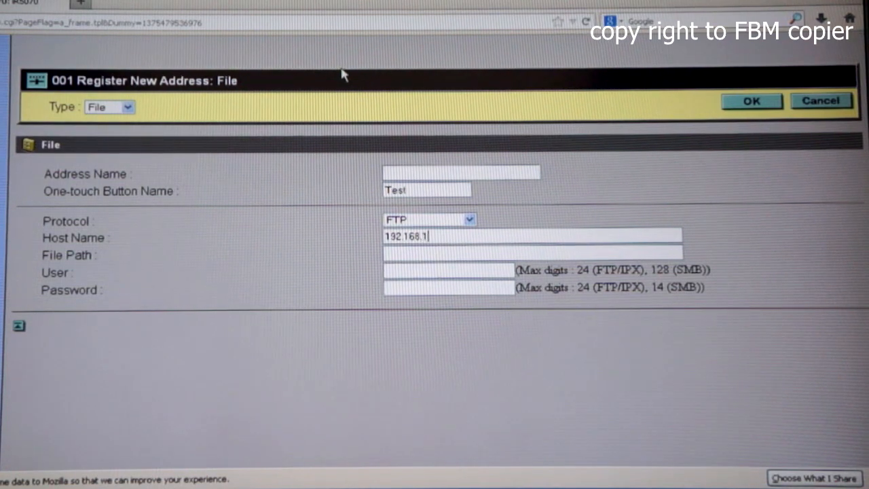
pyautogui.write('.27')
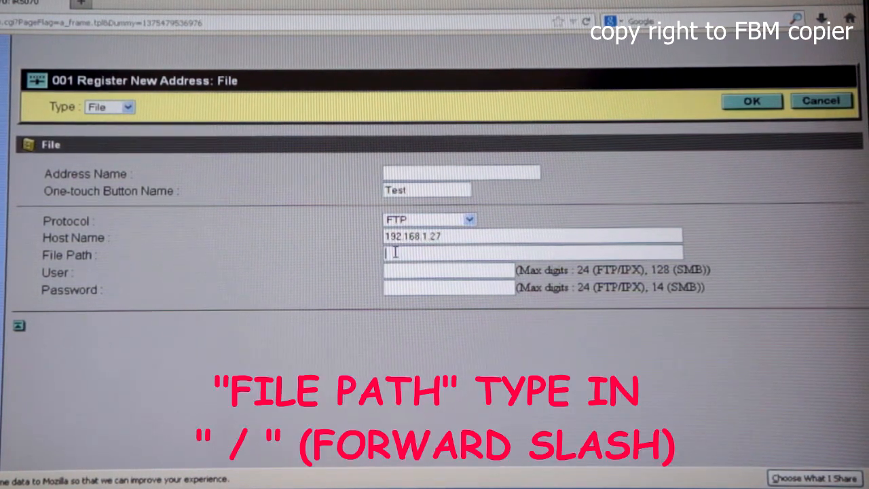
pyautogui.write('/')
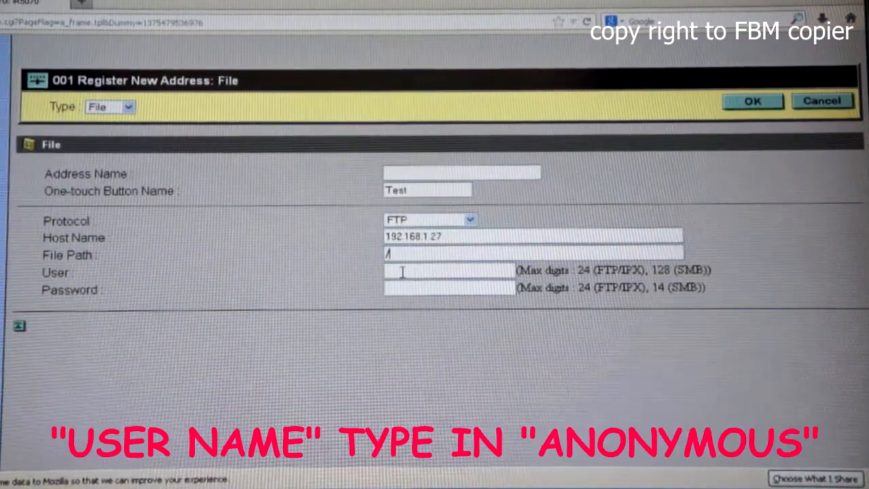
pyautogui.write('anonymous')
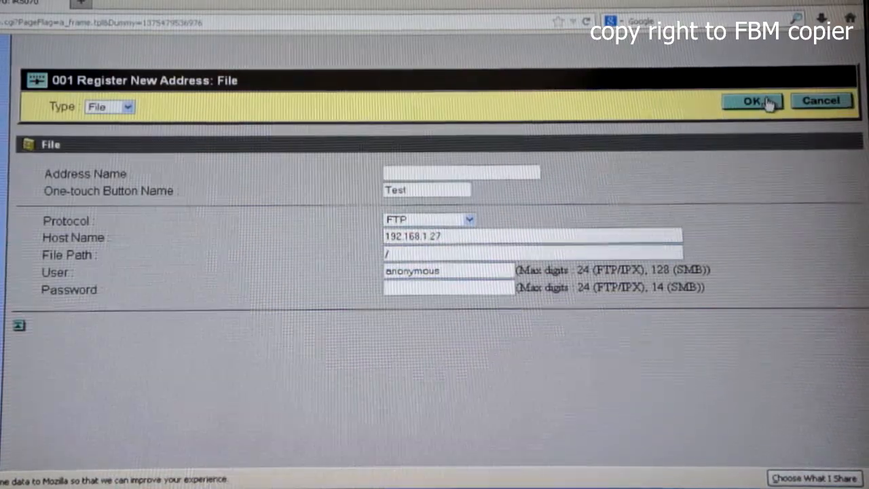
# Save entry 001 with OK, returning to the One-touch list showing Test.
pyautogui.click(753, 100)
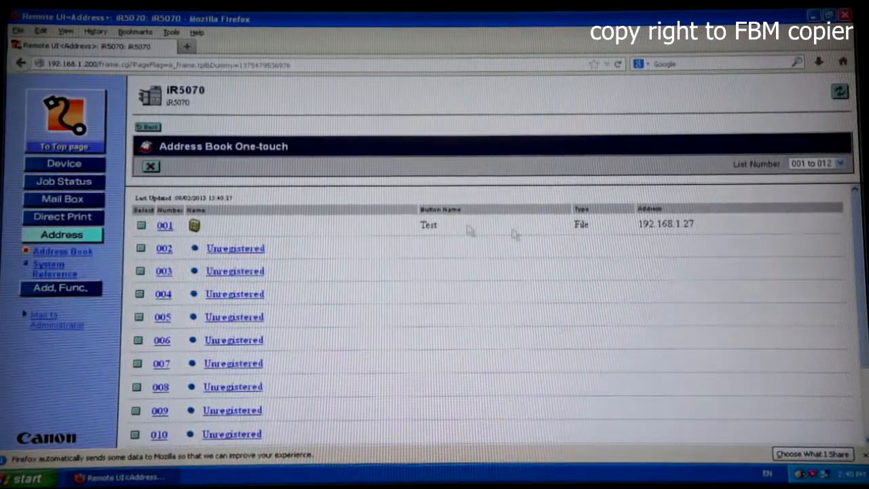
pyautogui.moveTo(486, 261)
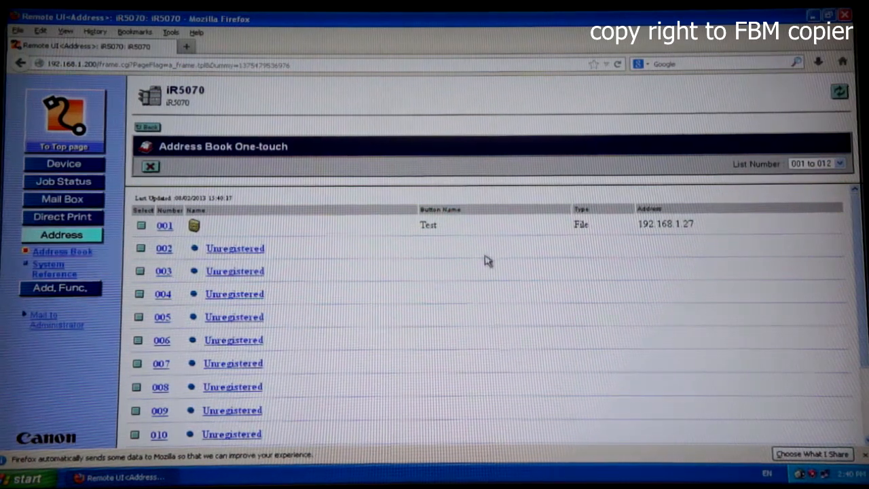
pyautogui.moveTo(549, 273)
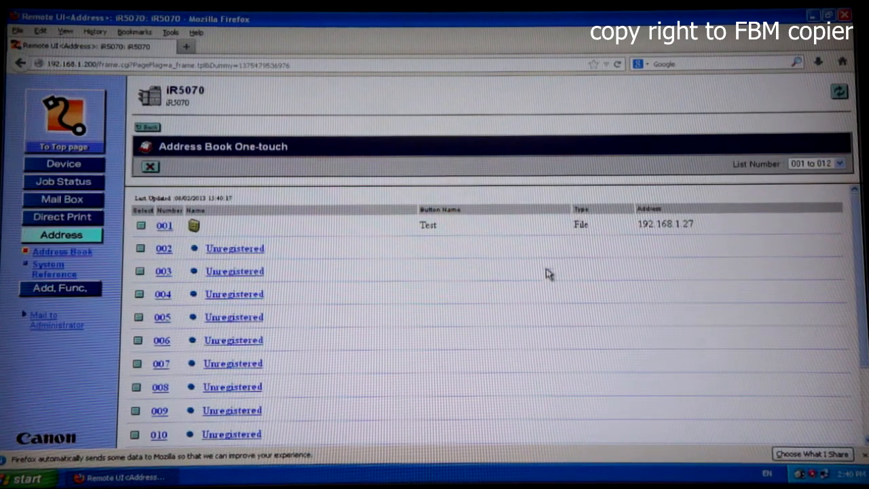